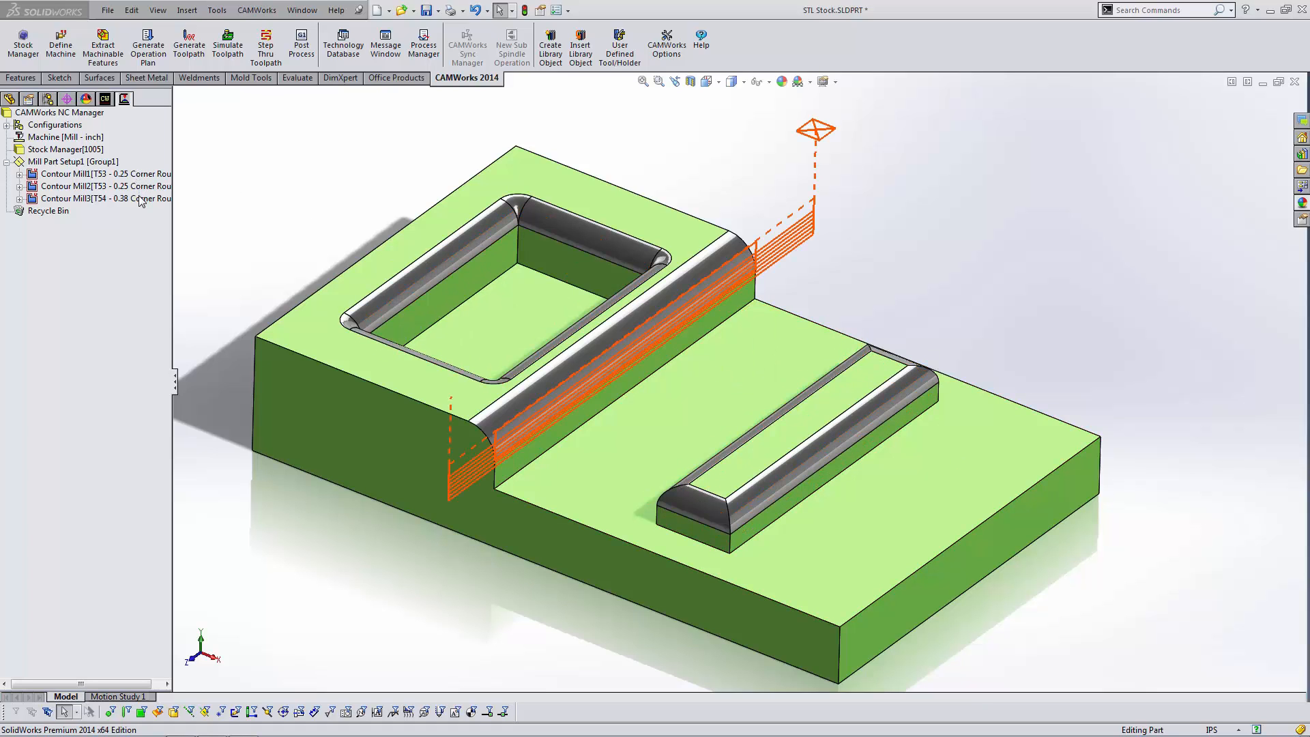
Step: Start a toolpath simulation showing the uncut rectangular stock block
click(106, 198)
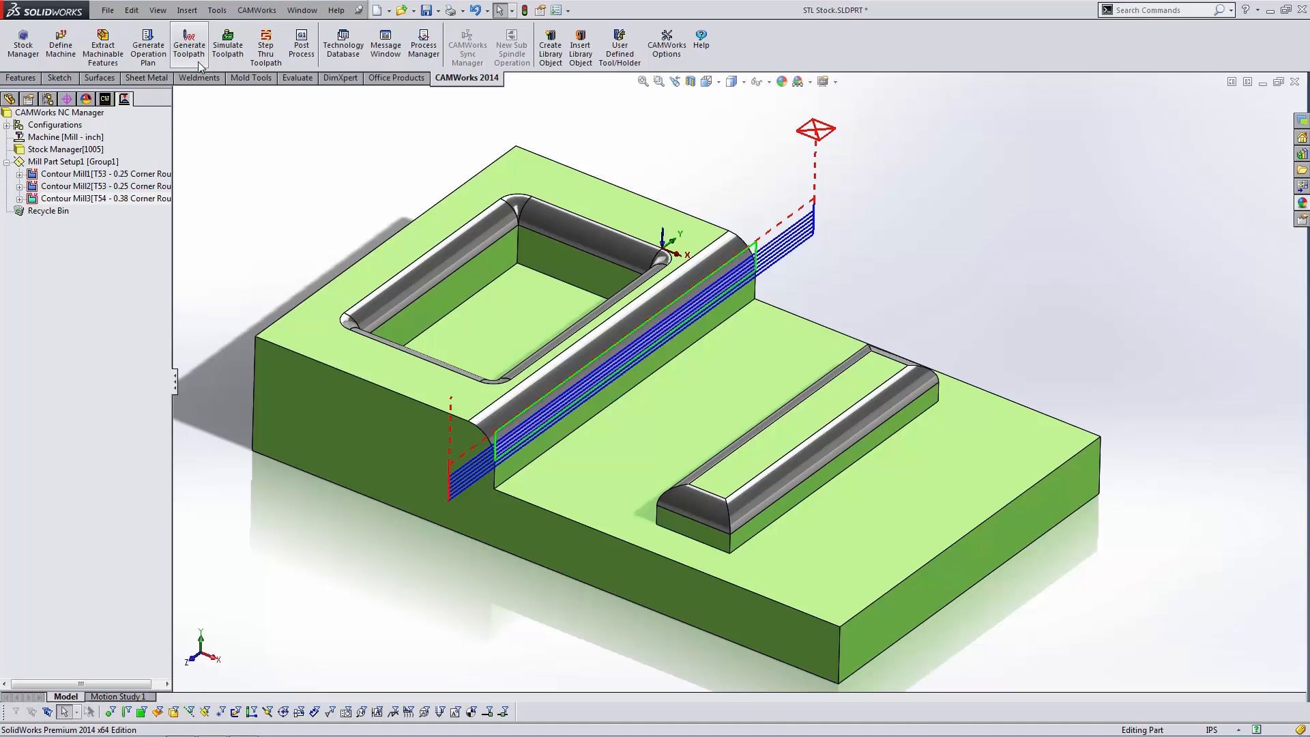
click(228, 43)
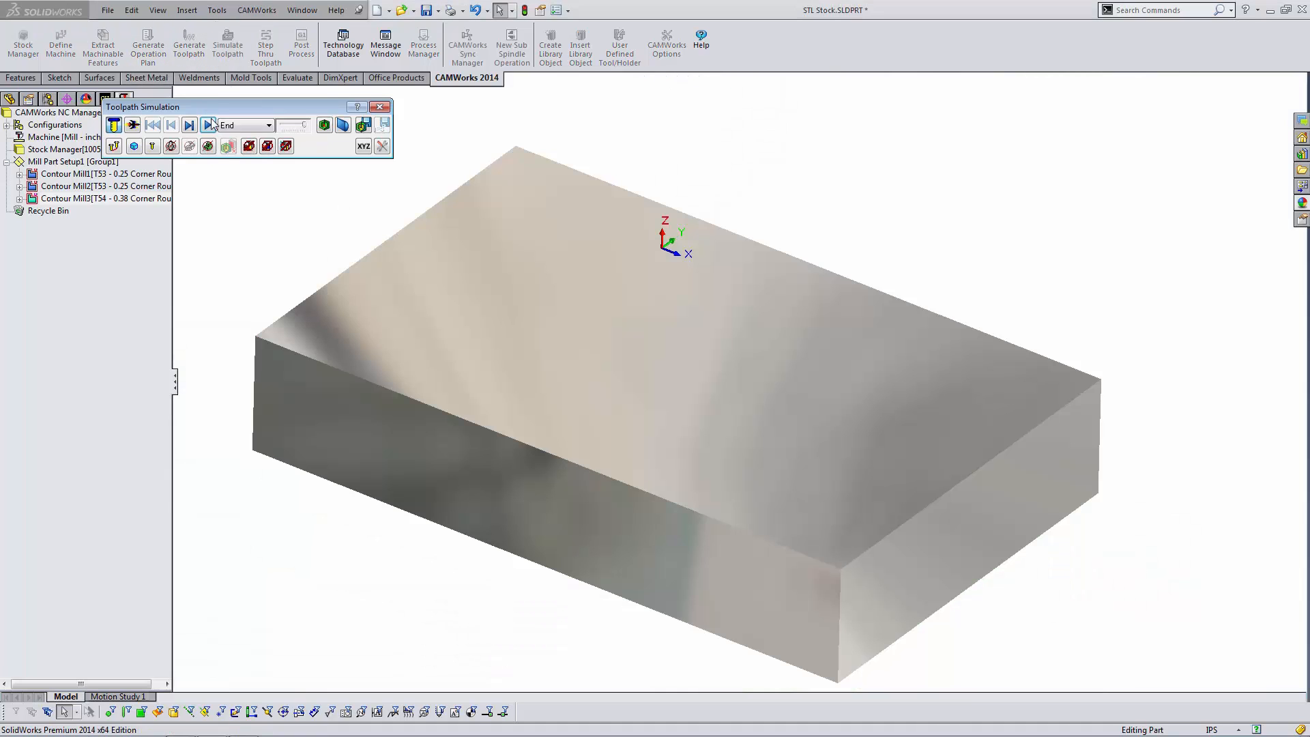
Step: Run the simulation to the end, review the stock-versus-part comparison, and close it
click(207, 124)
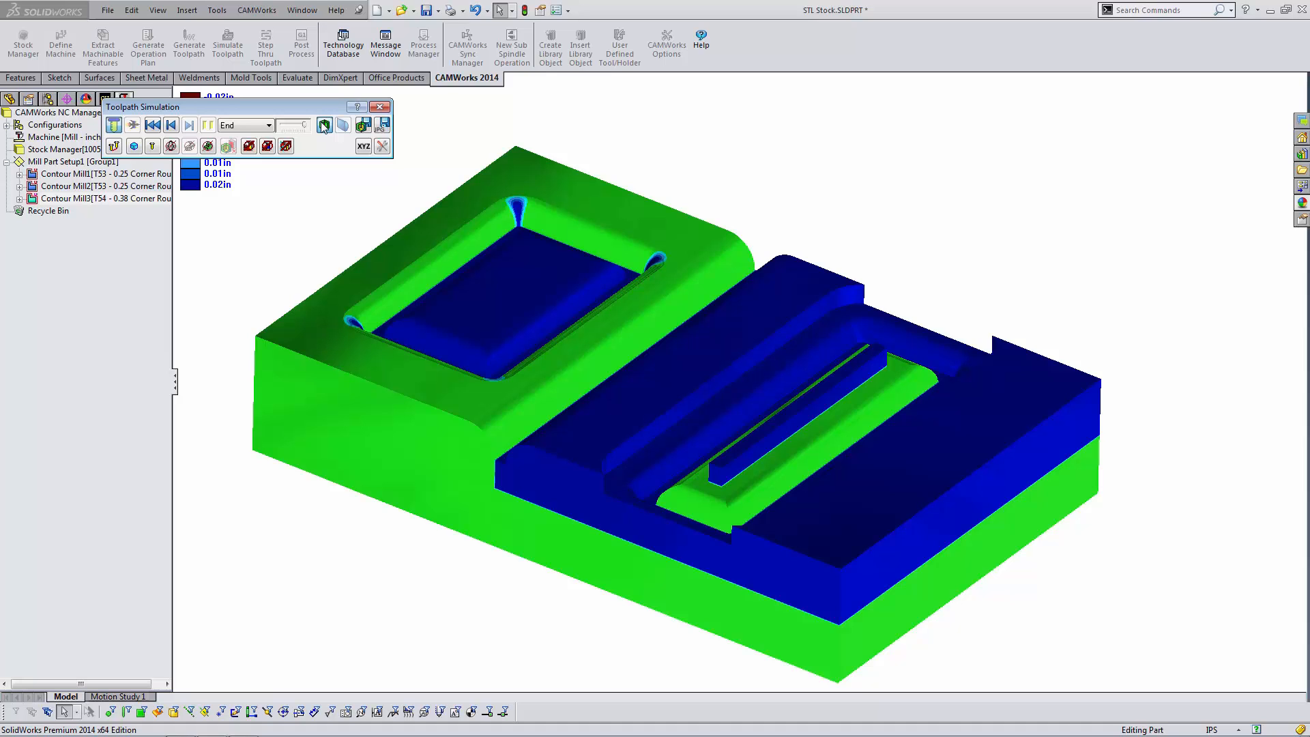
click(381, 106)
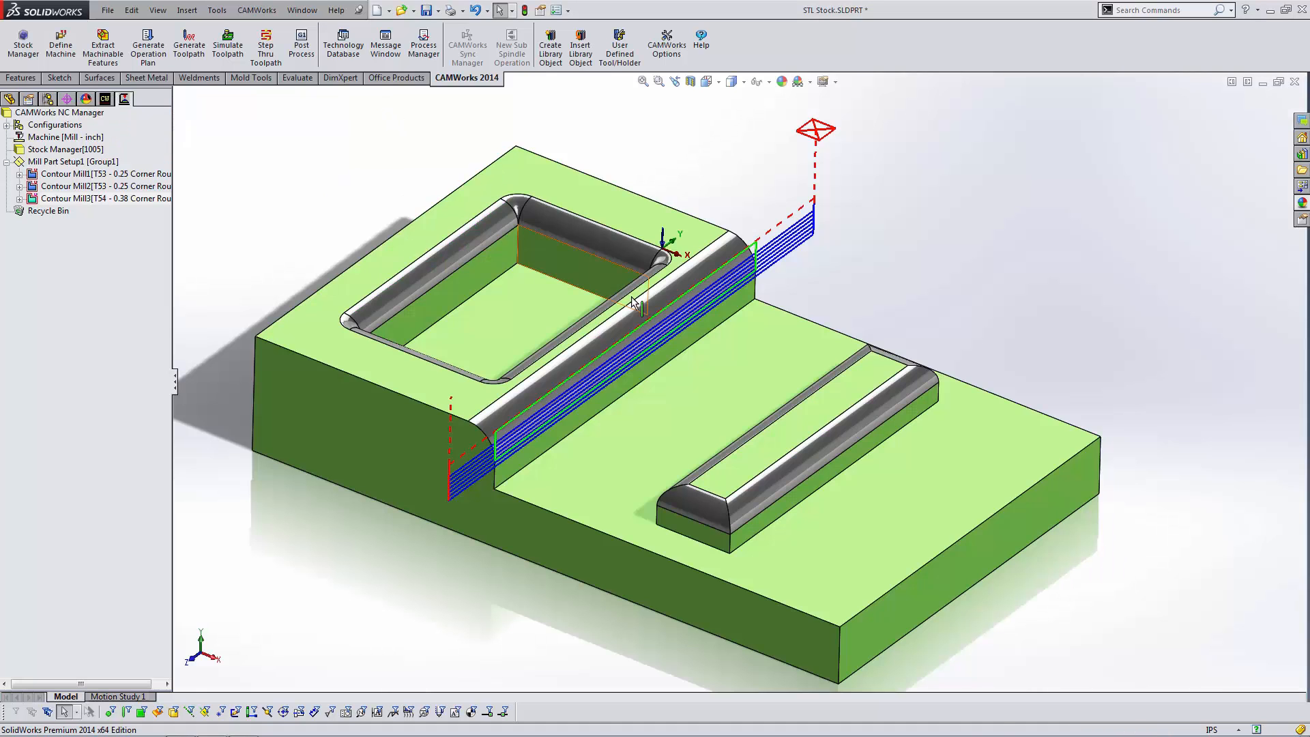
mouse_move(303, 184)
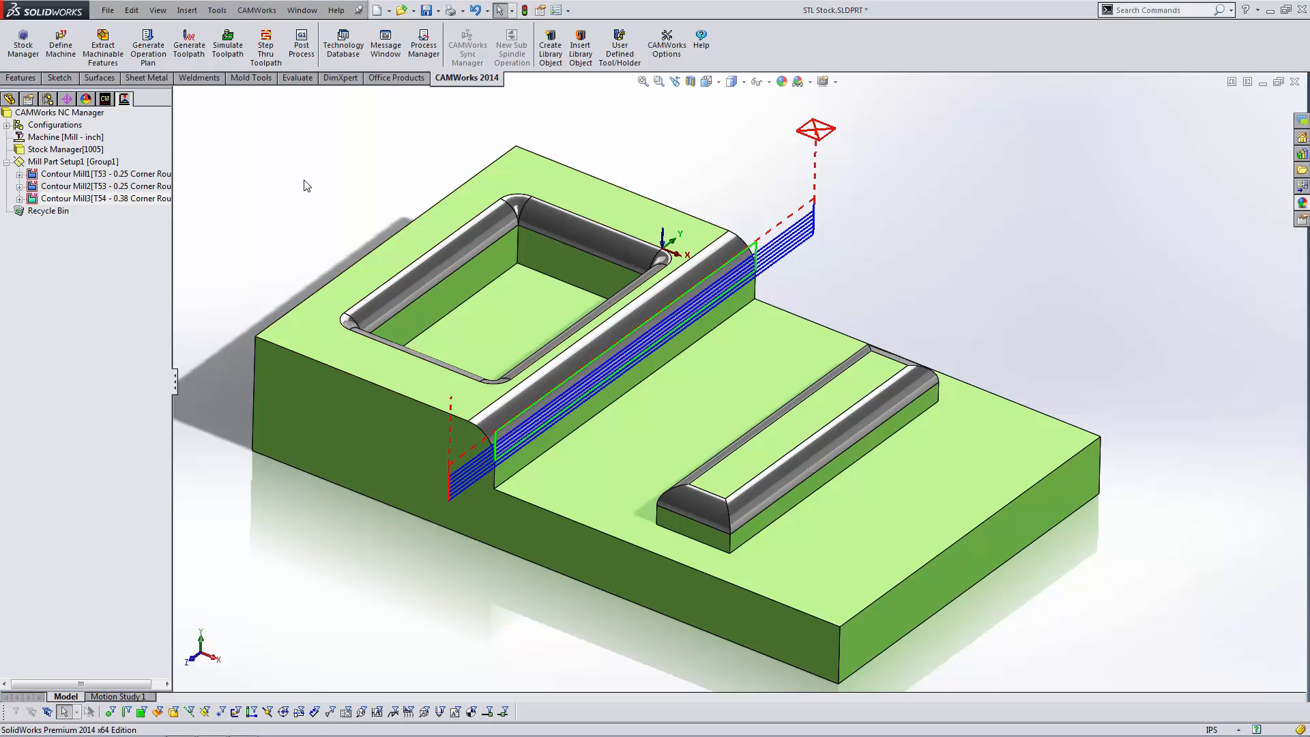
Step: Roll the feature tree back above Fillet1 and begin a Save As copy
click(11, 99)
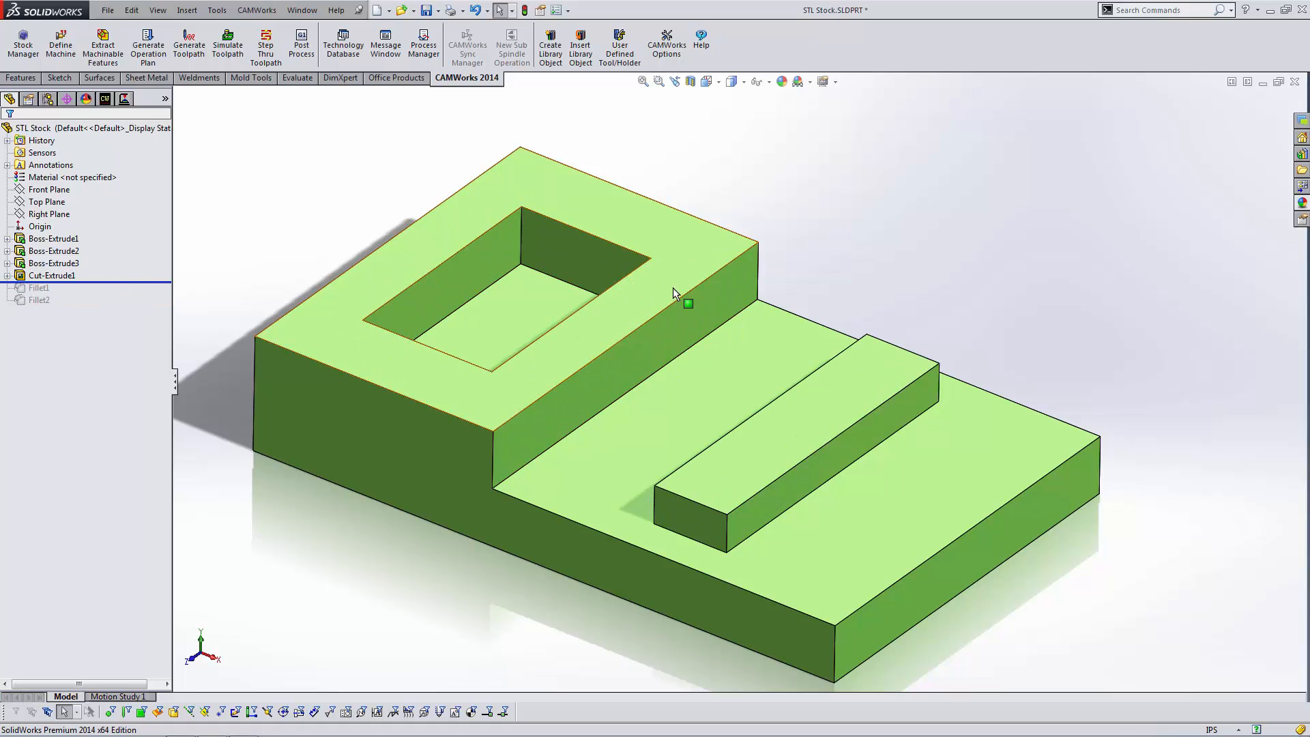
click(107, 9)
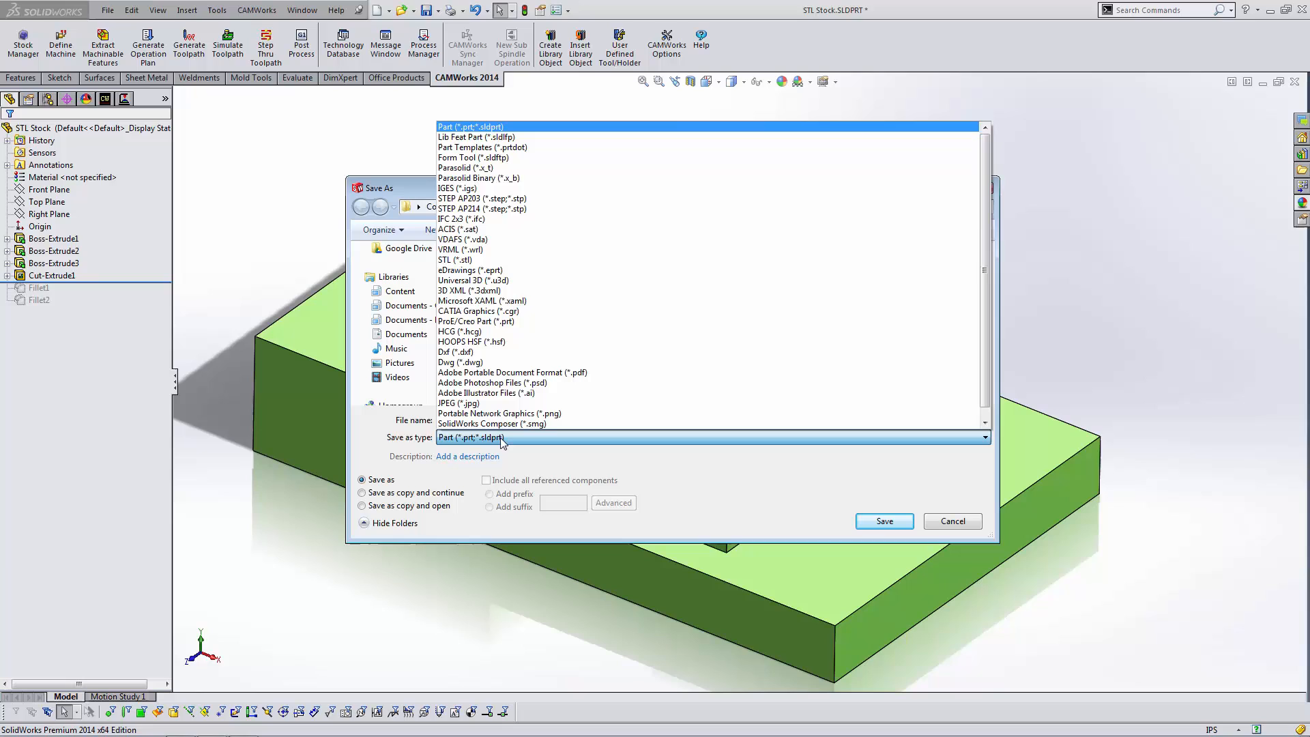
Step: Save as binary STL with 'Do not translate STL output data to positive space' checked
click(456, 260)
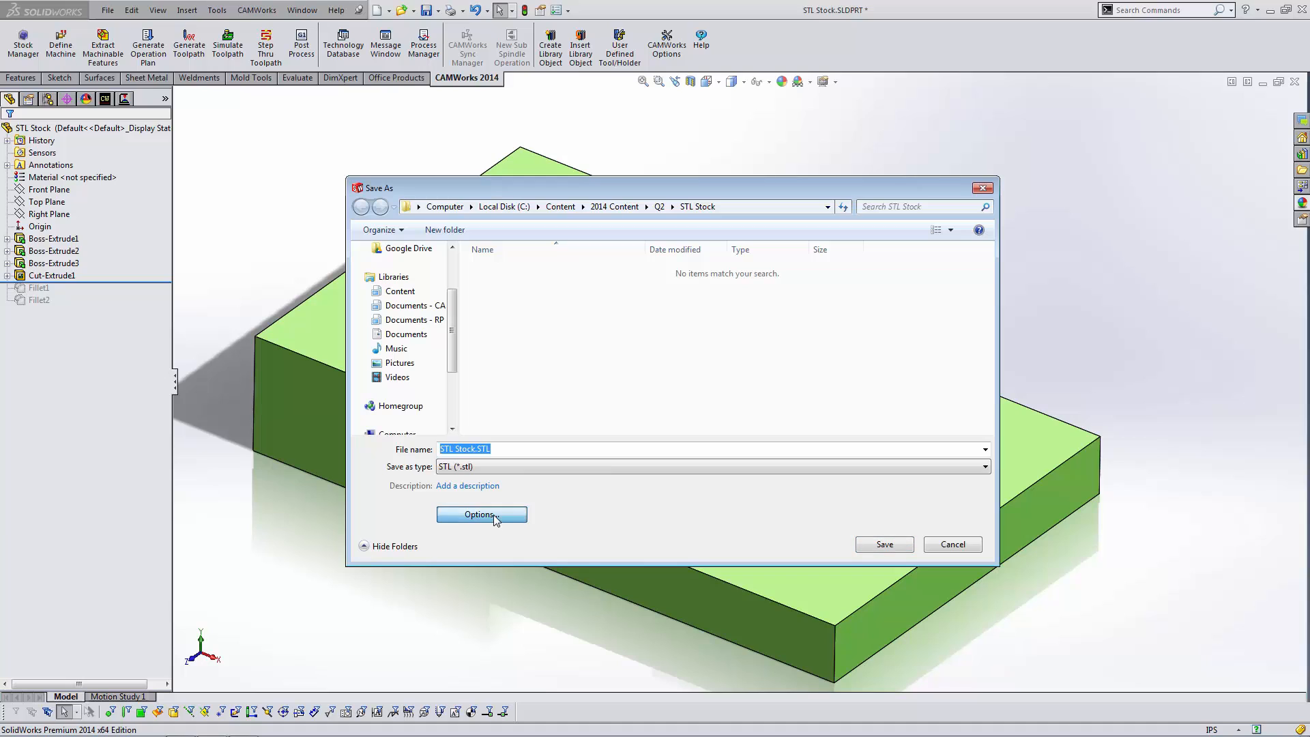
click(482, 514)
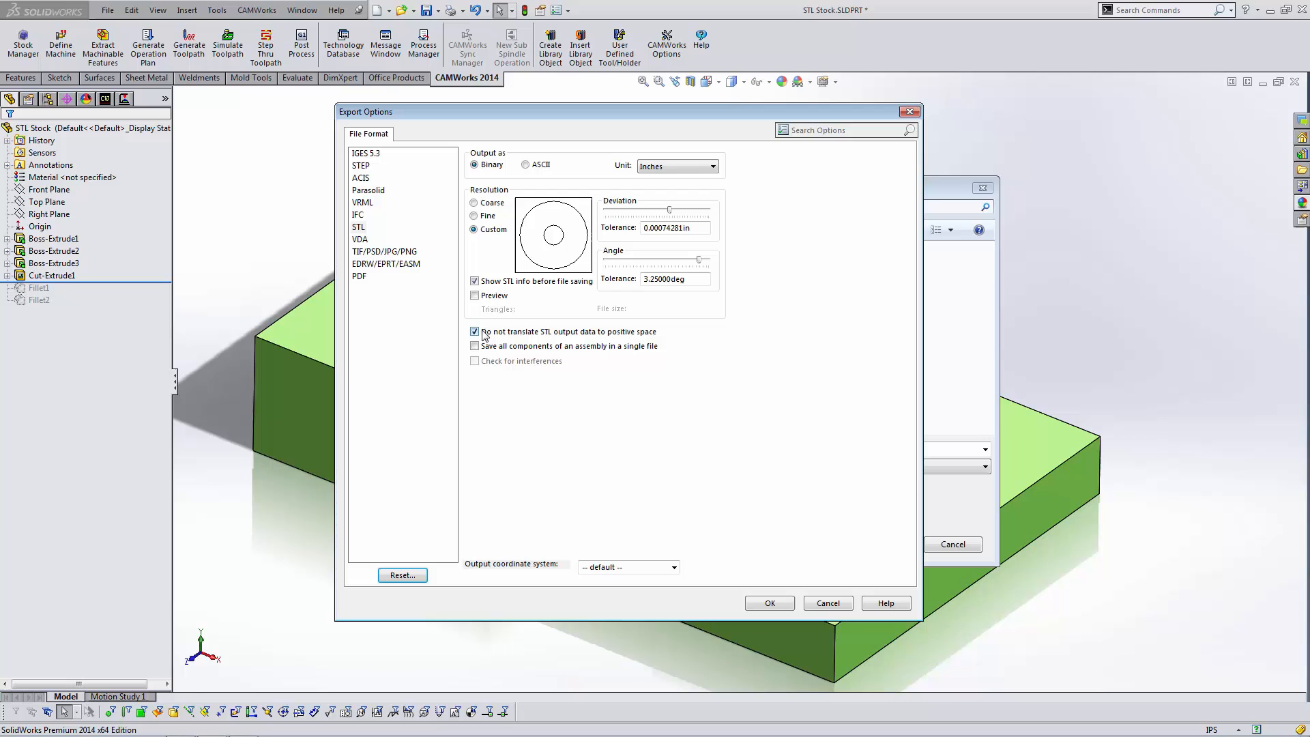
click(768, 602)
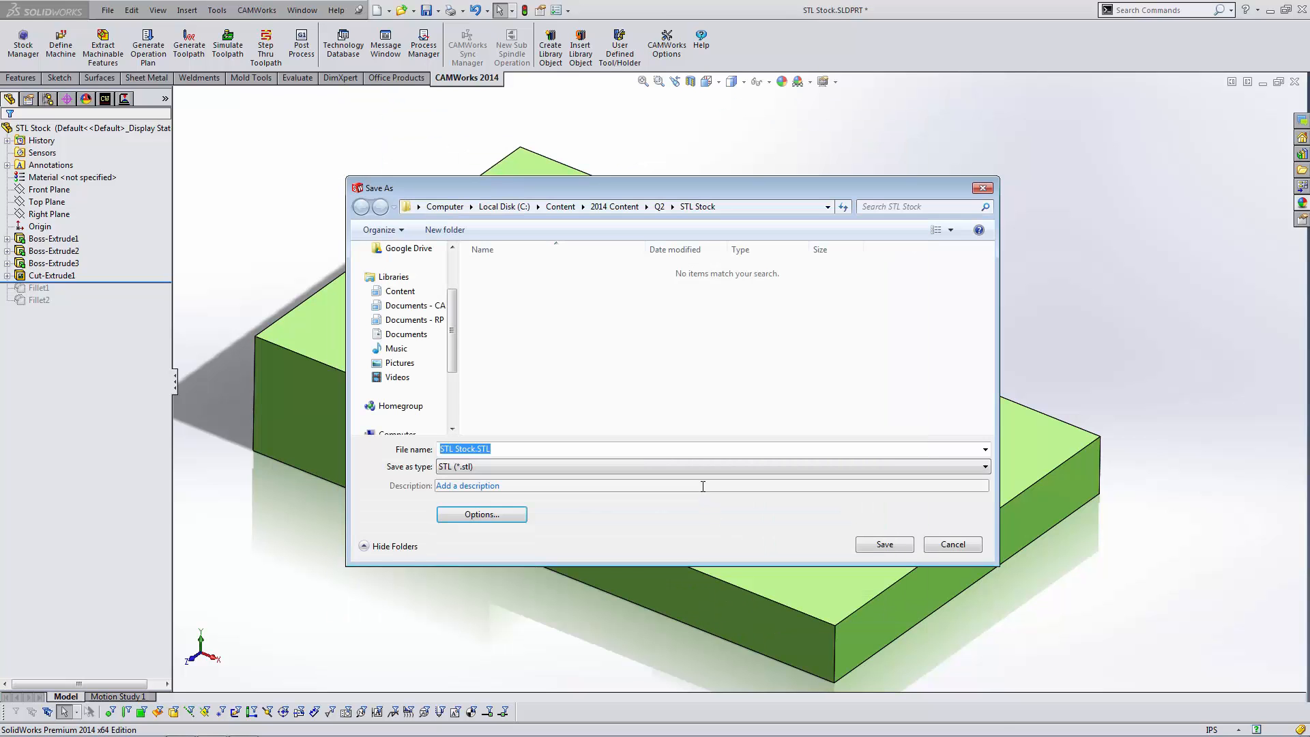
click(884, 545)
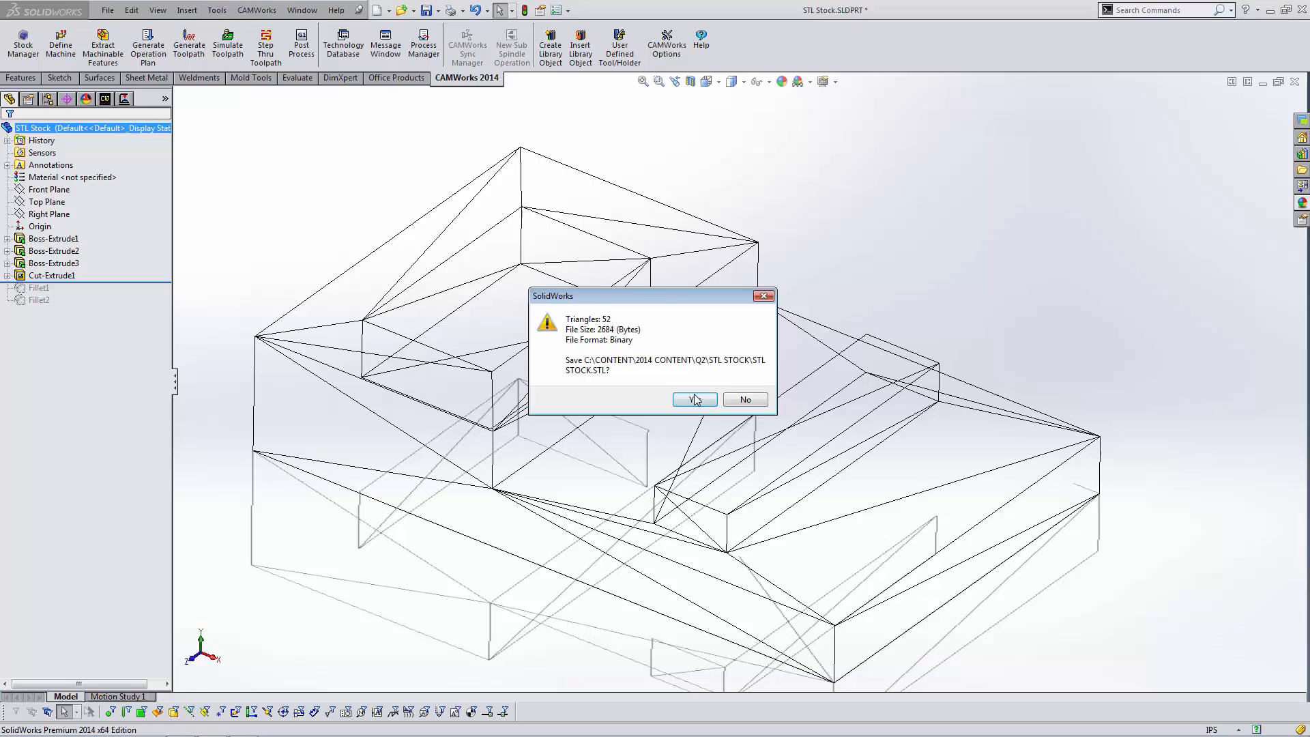
Step: Confirm writing the STL, restore the fillets, and do a Full CAMWorks rebuild
click(693, 400)
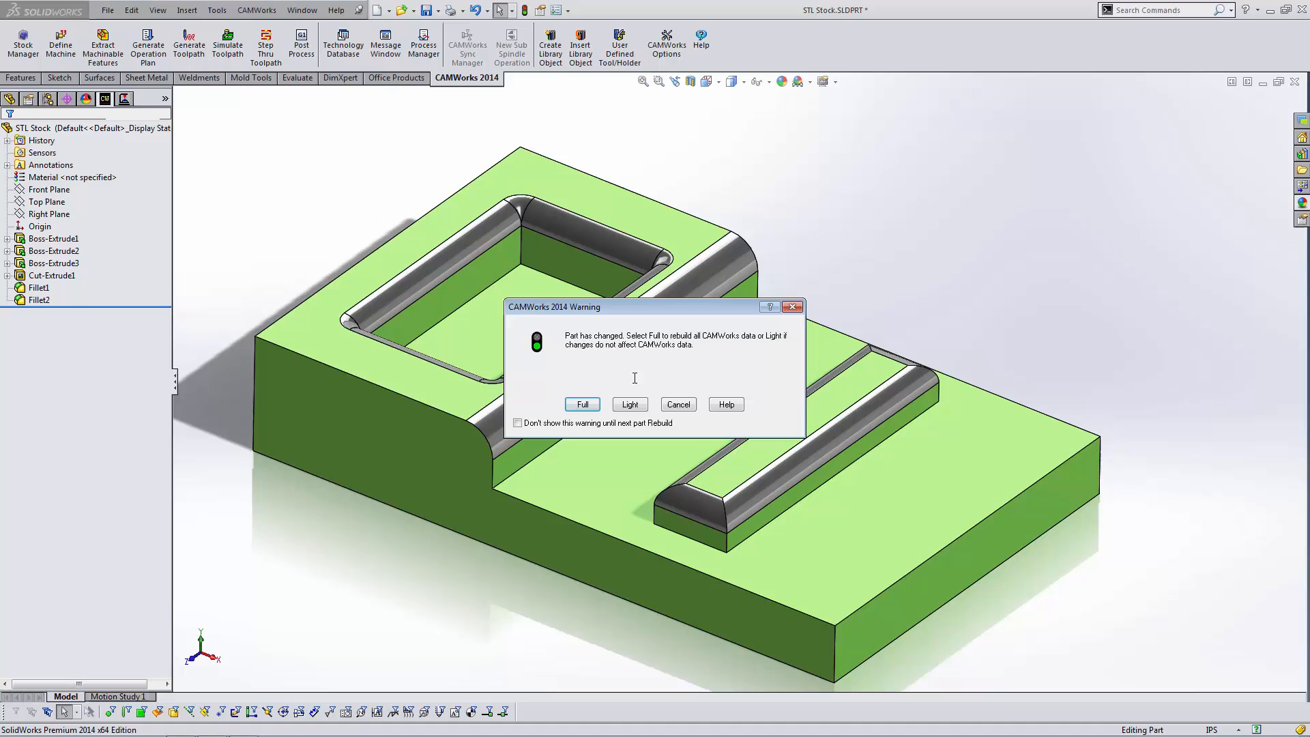
click(581, 404)
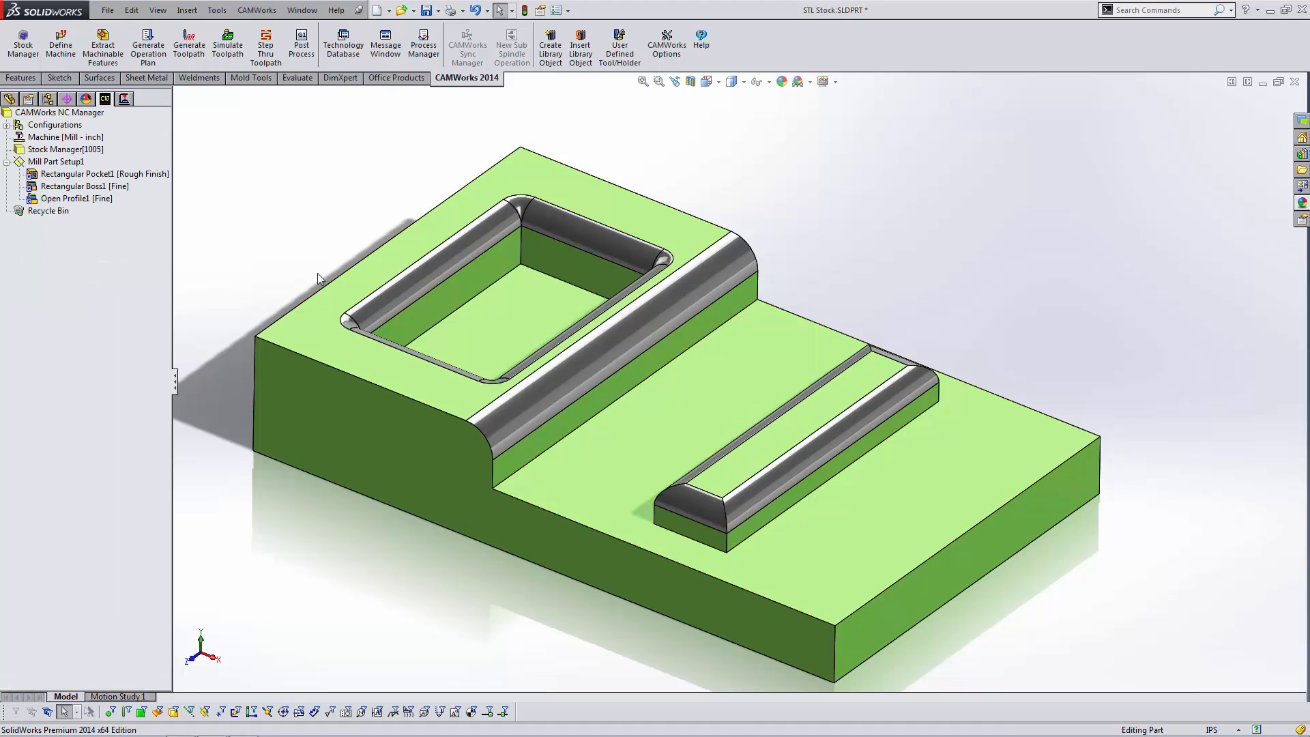
click(91, 174)
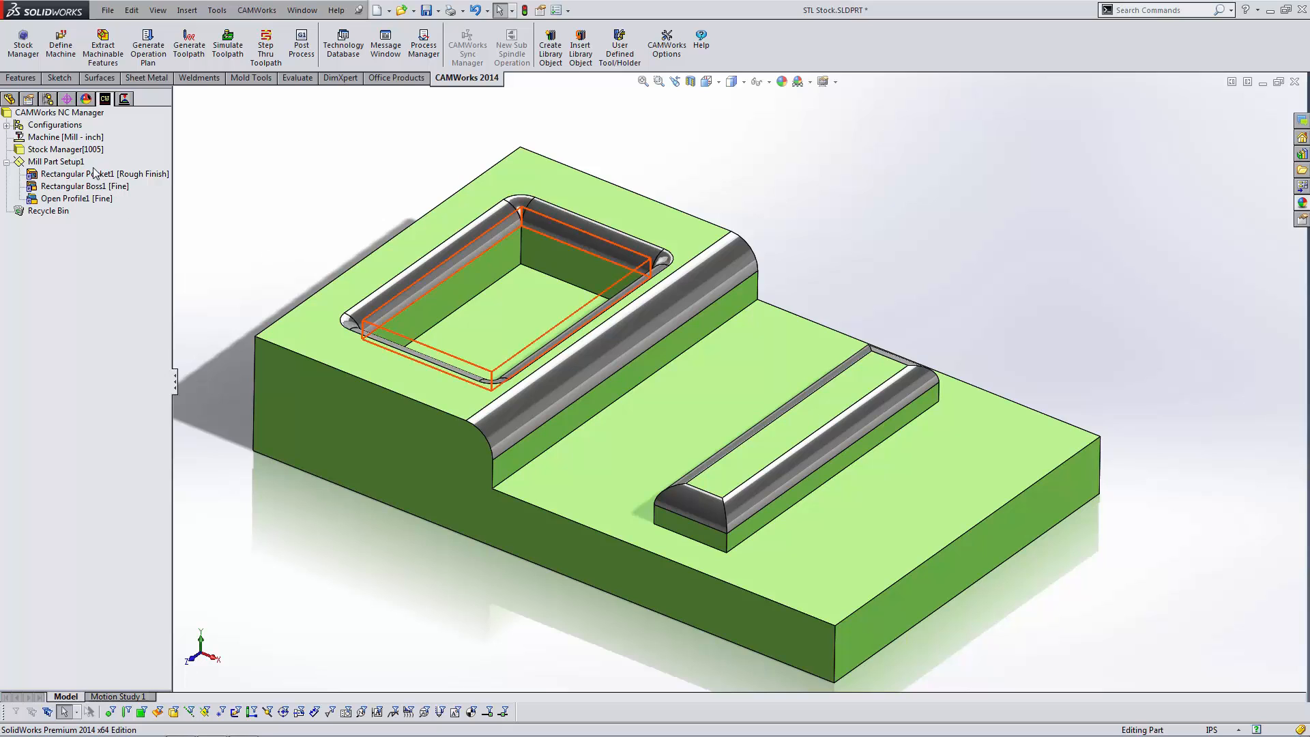
Step: In Stock Manager, define the stock from the STL Stock.STL file and accept it
double_click(64, 149)
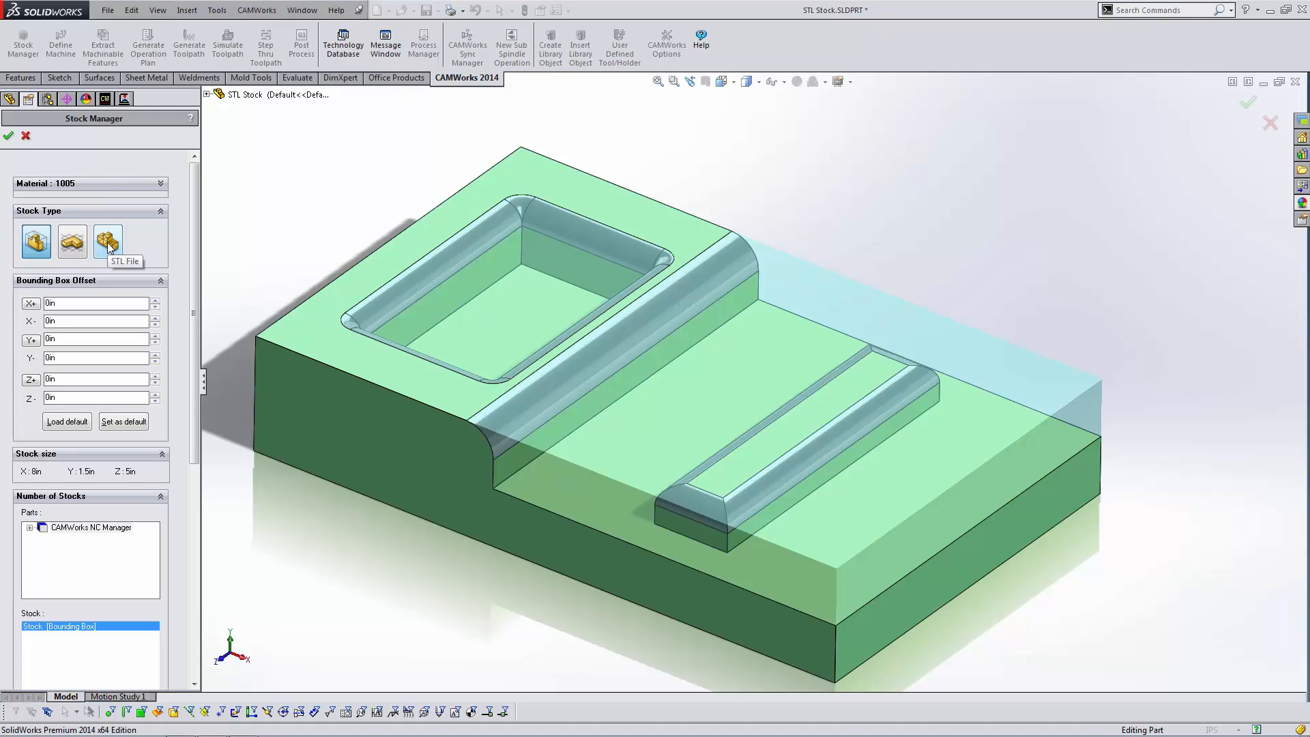
click(106, 241)
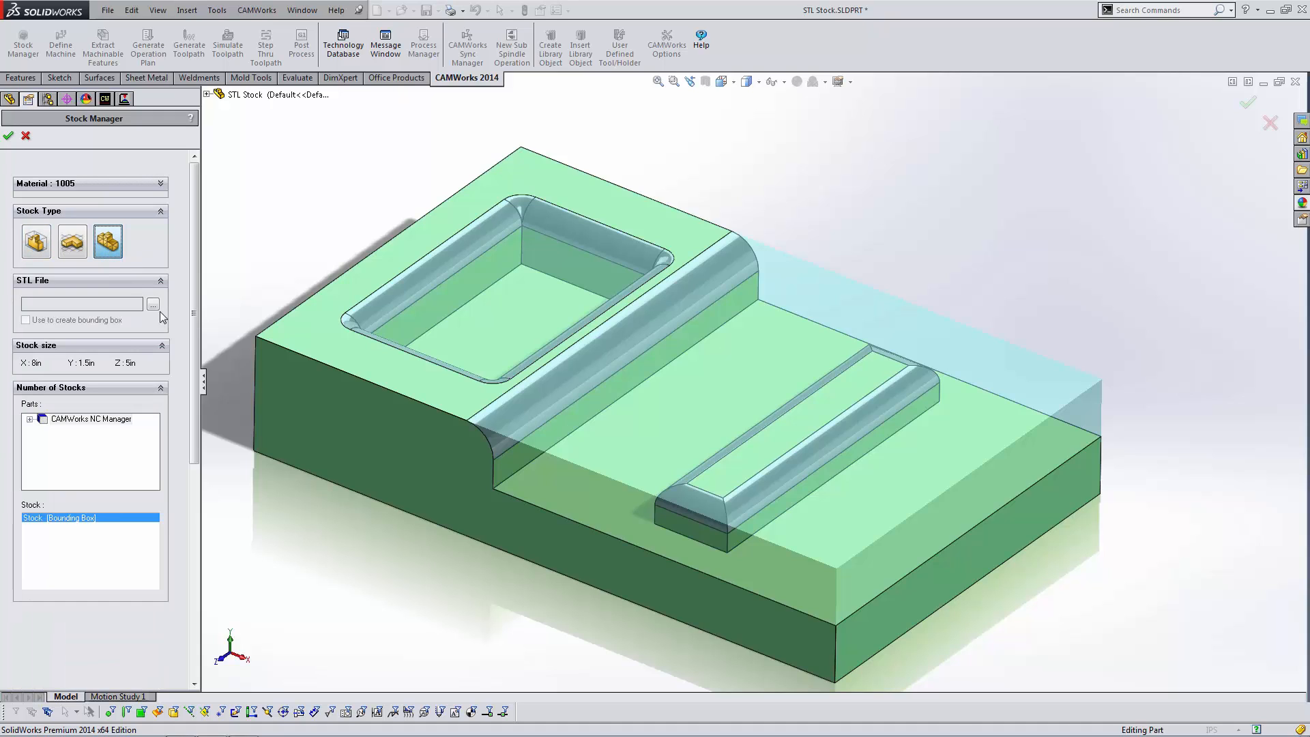
click(154, 303)
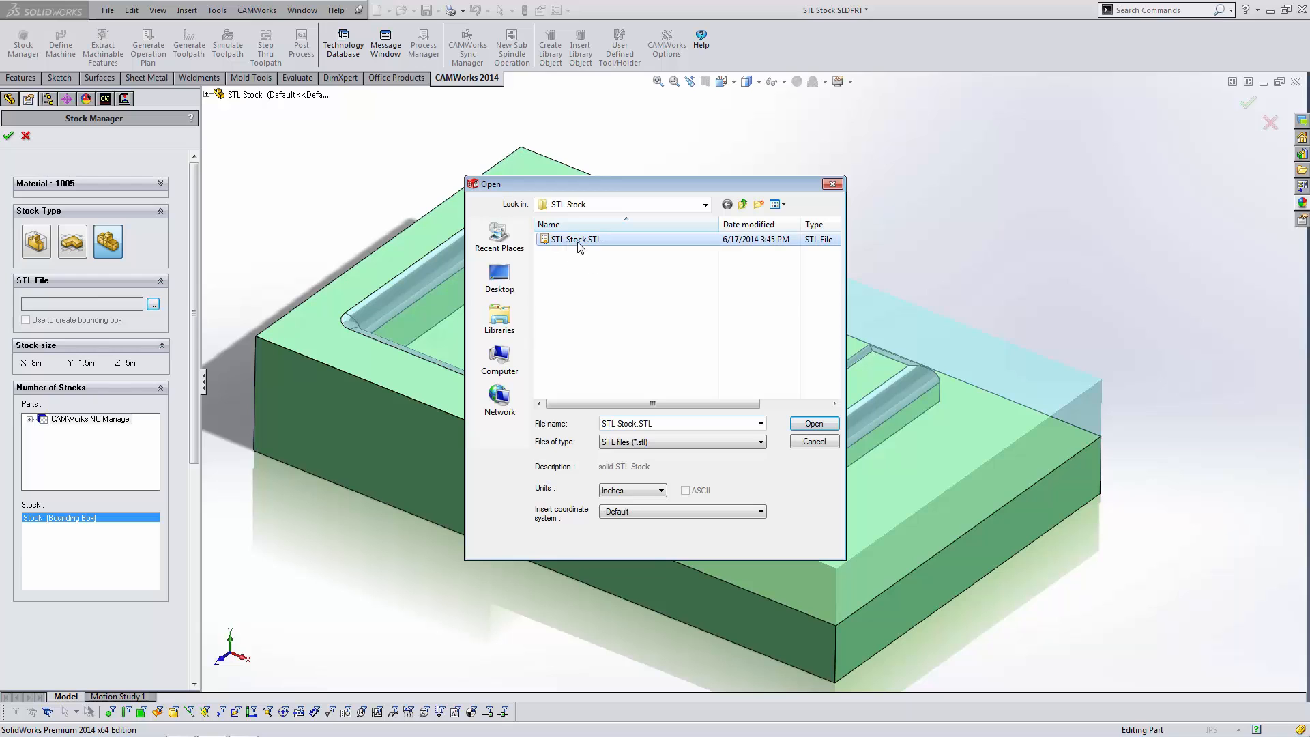
click(812, 423)
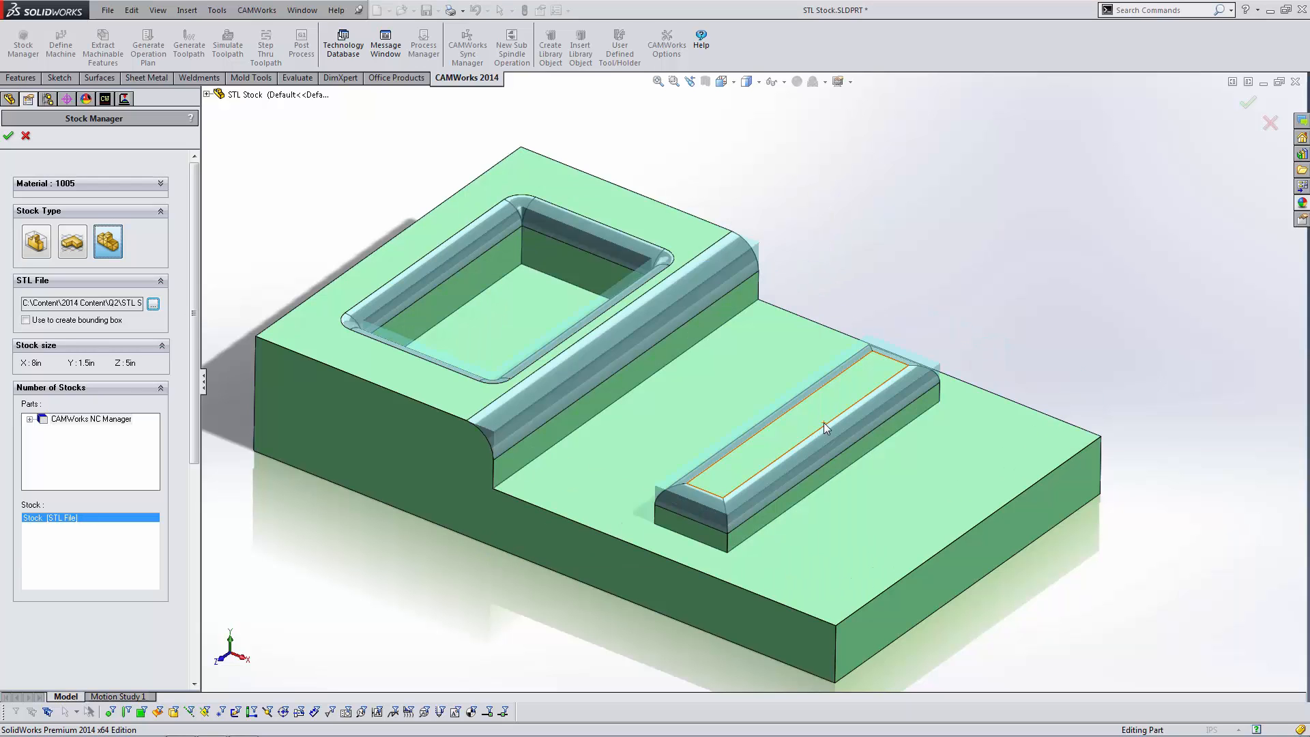
drag(826, 429, 684, 329)
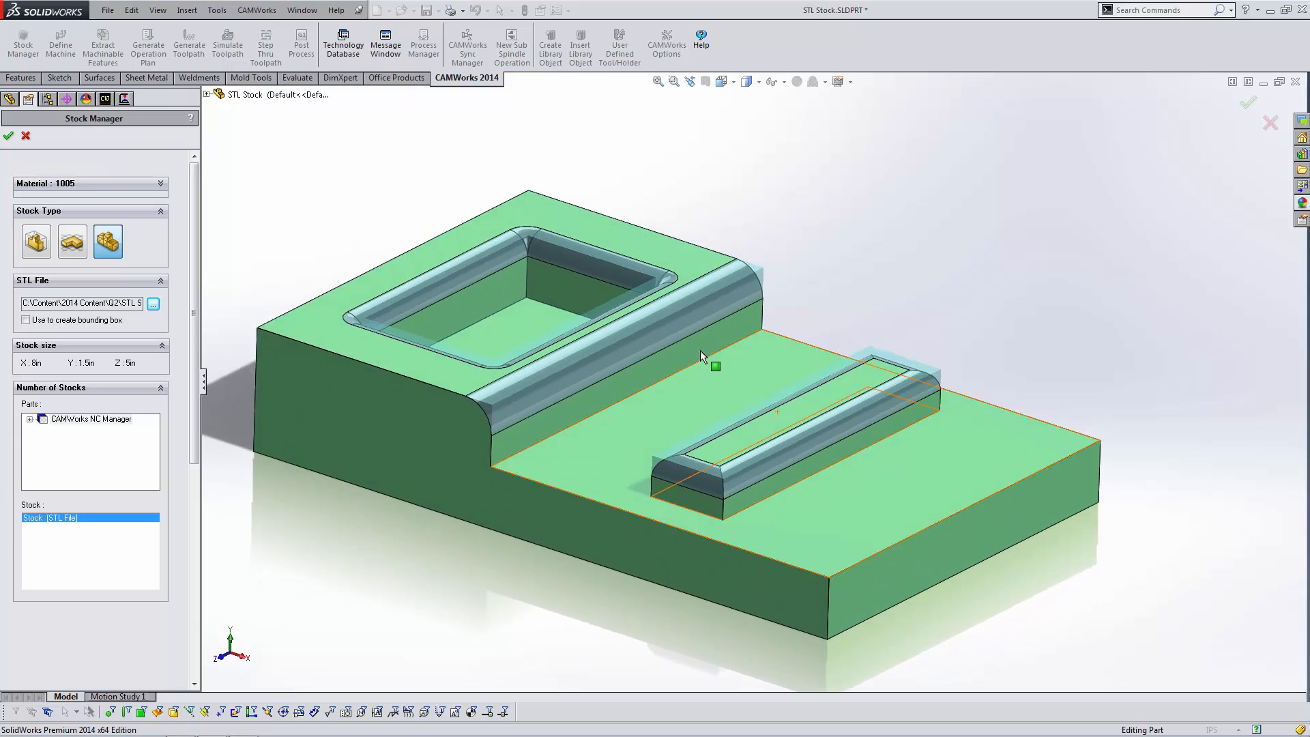
click(8, 135)
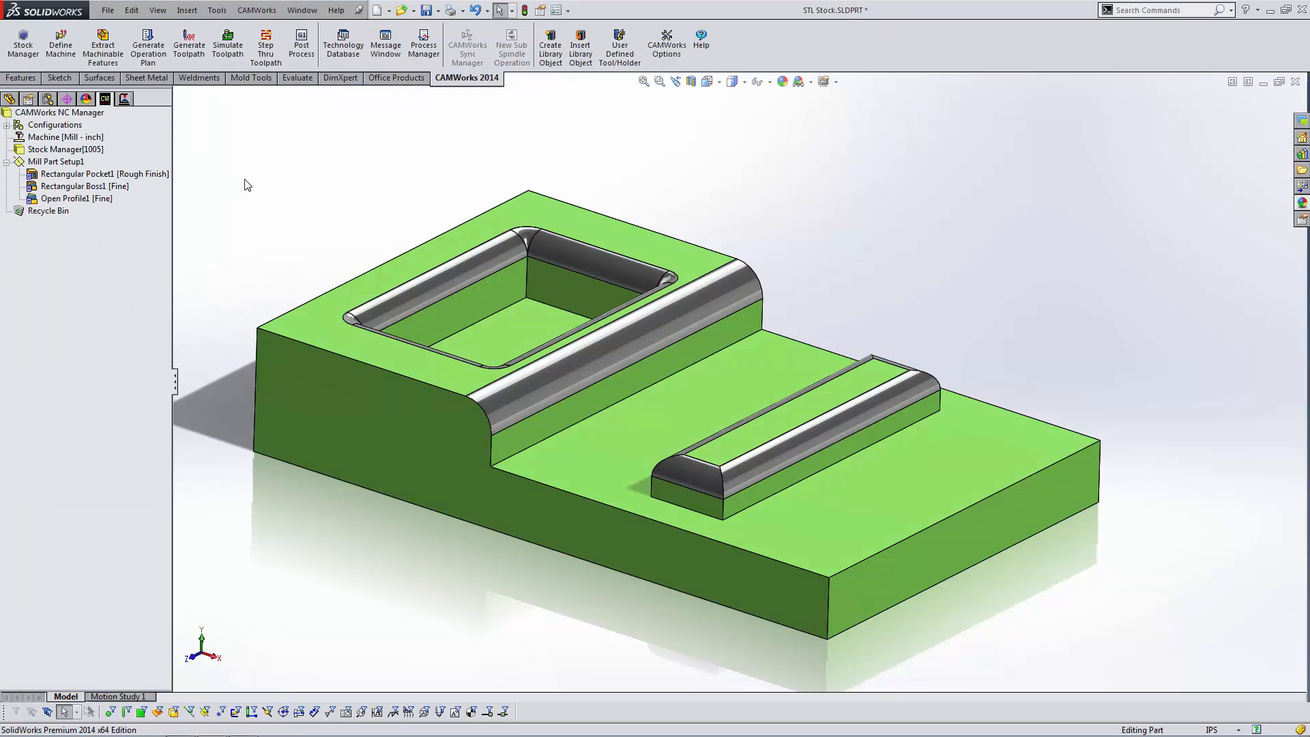
mouse_move(228, 44)
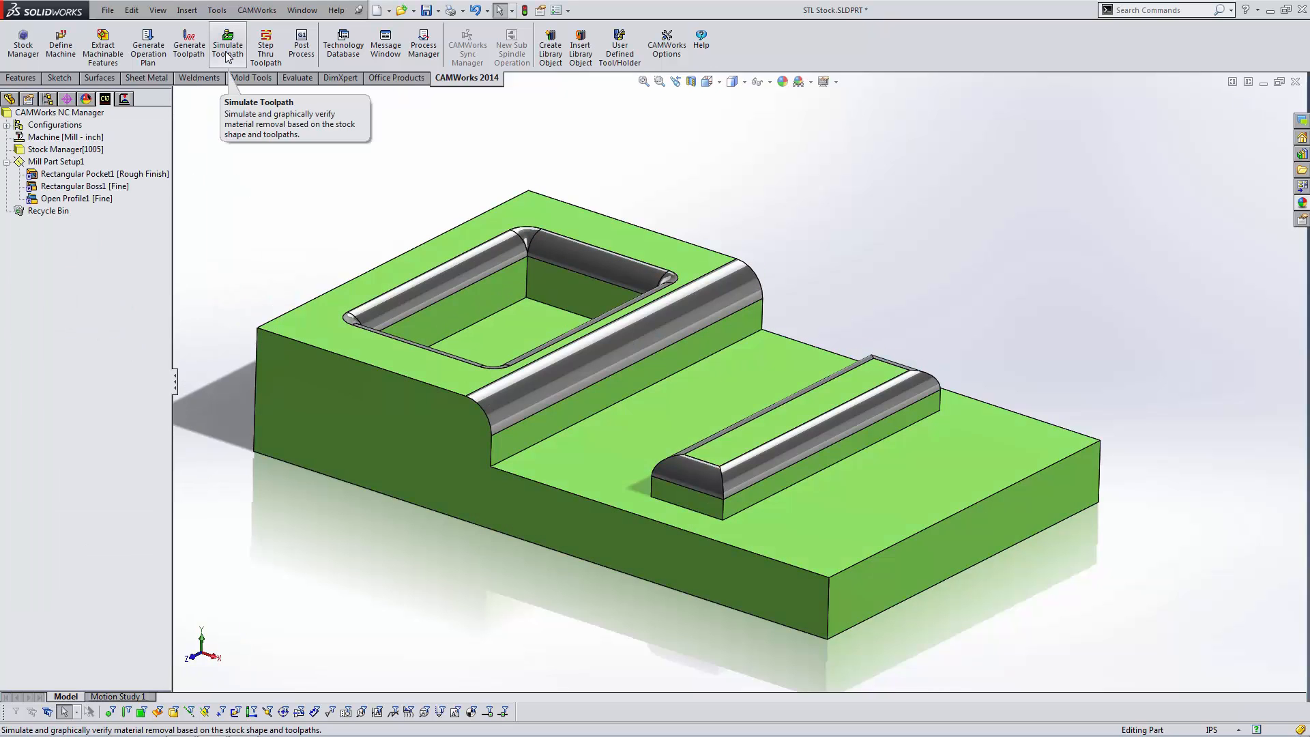
Step: Simulate the corner-round cuts on the STL stock, show the difference against the part, and close
click(226, 42)
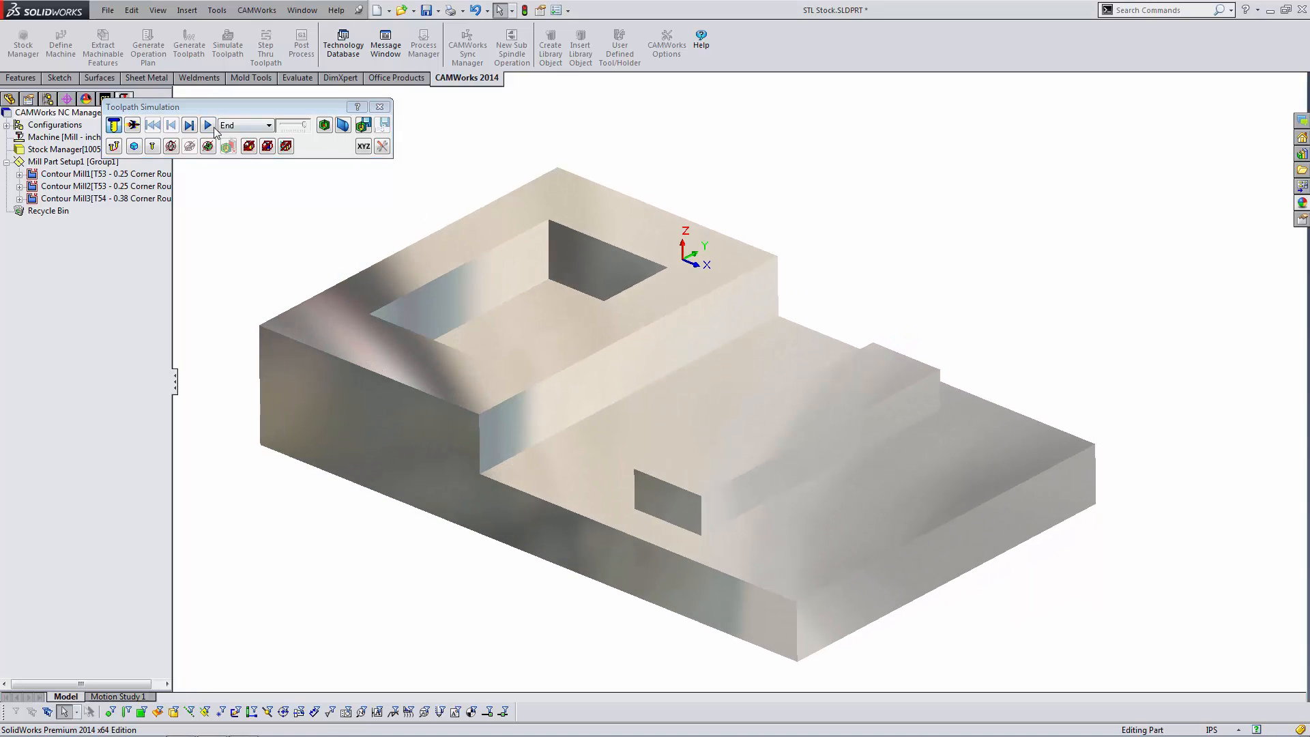
click(207, 124)
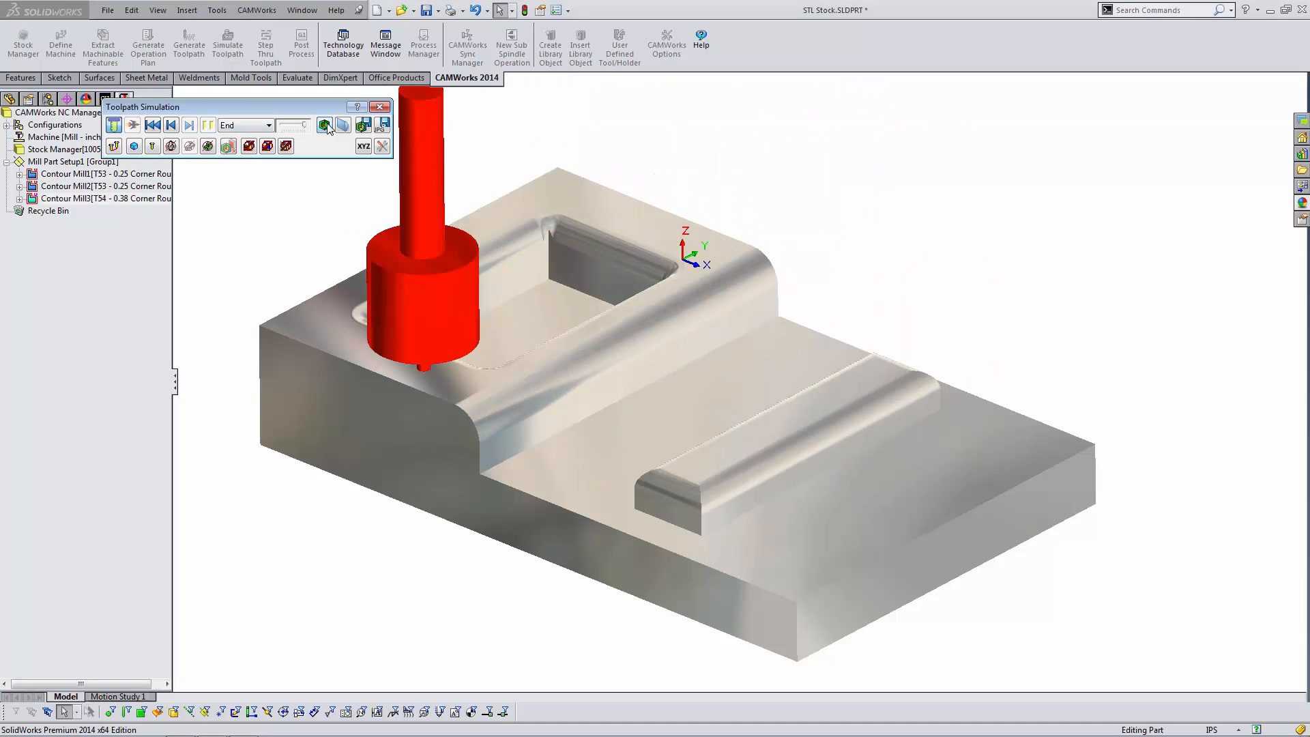
click(325, 125)
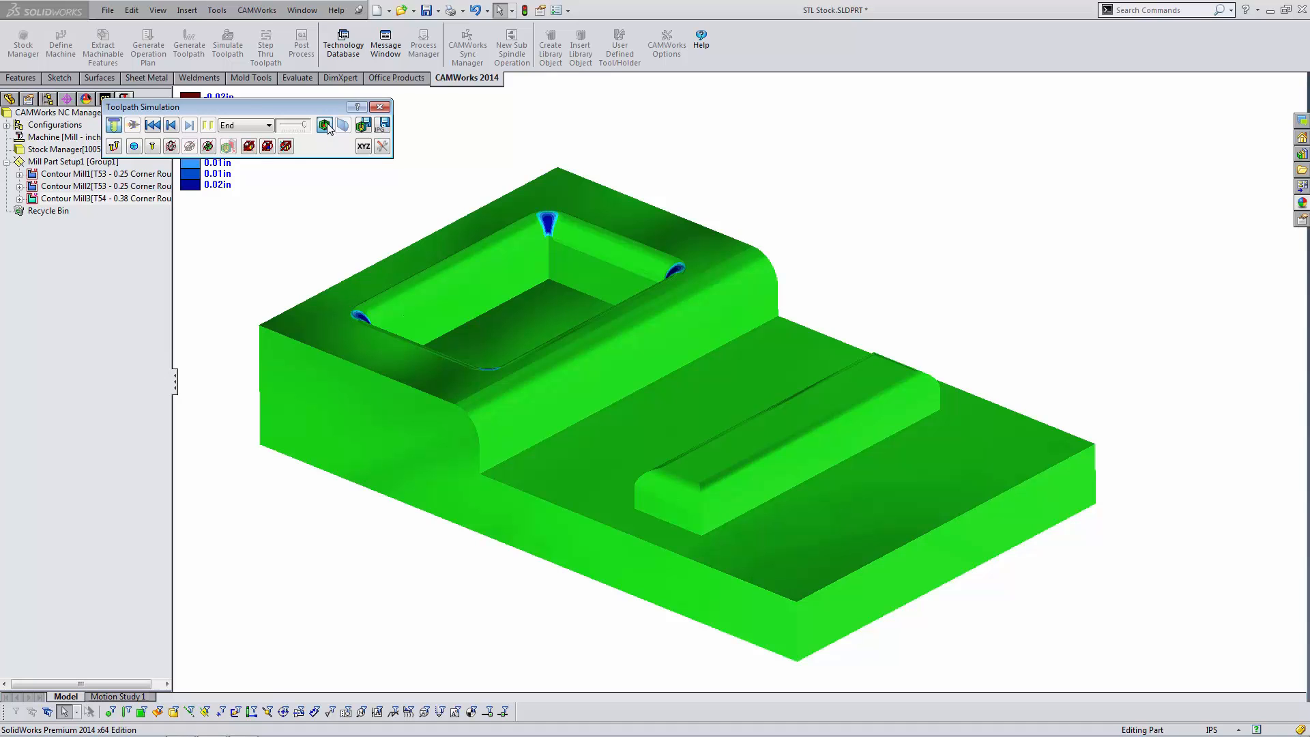
click(380, 107)
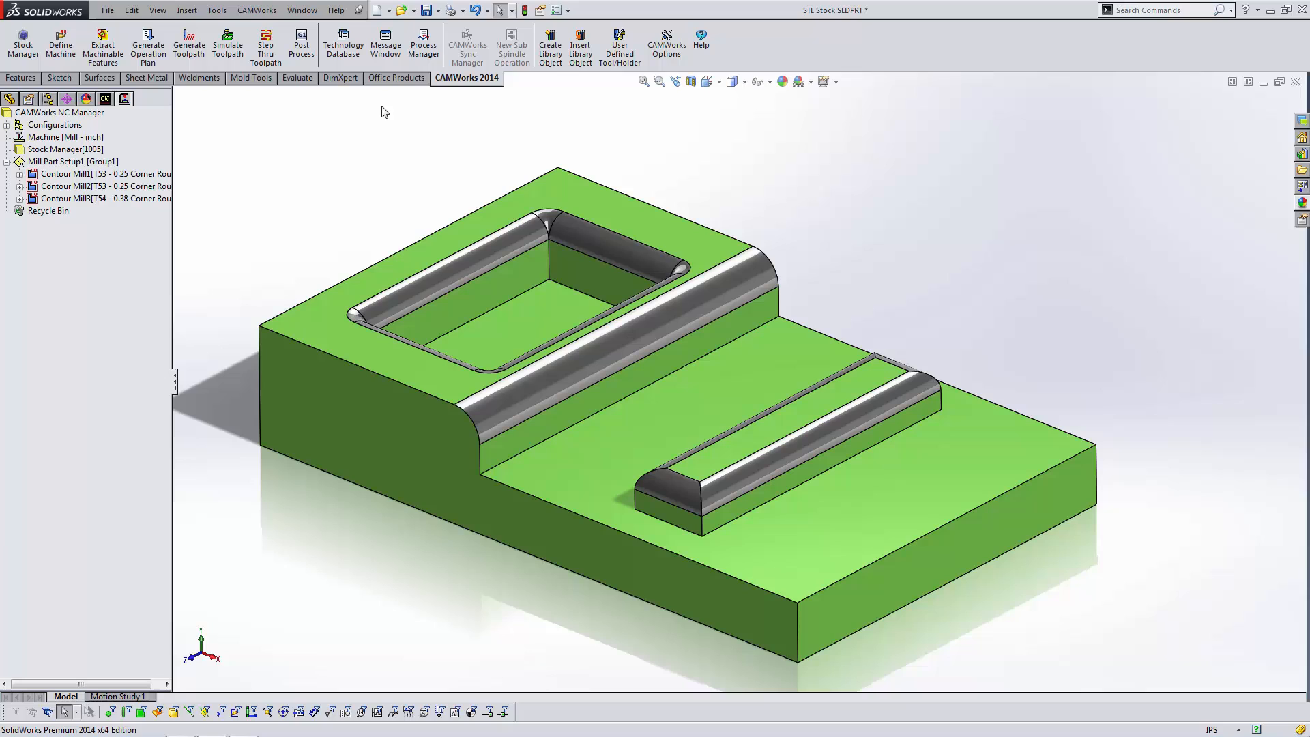
click(20, 77)
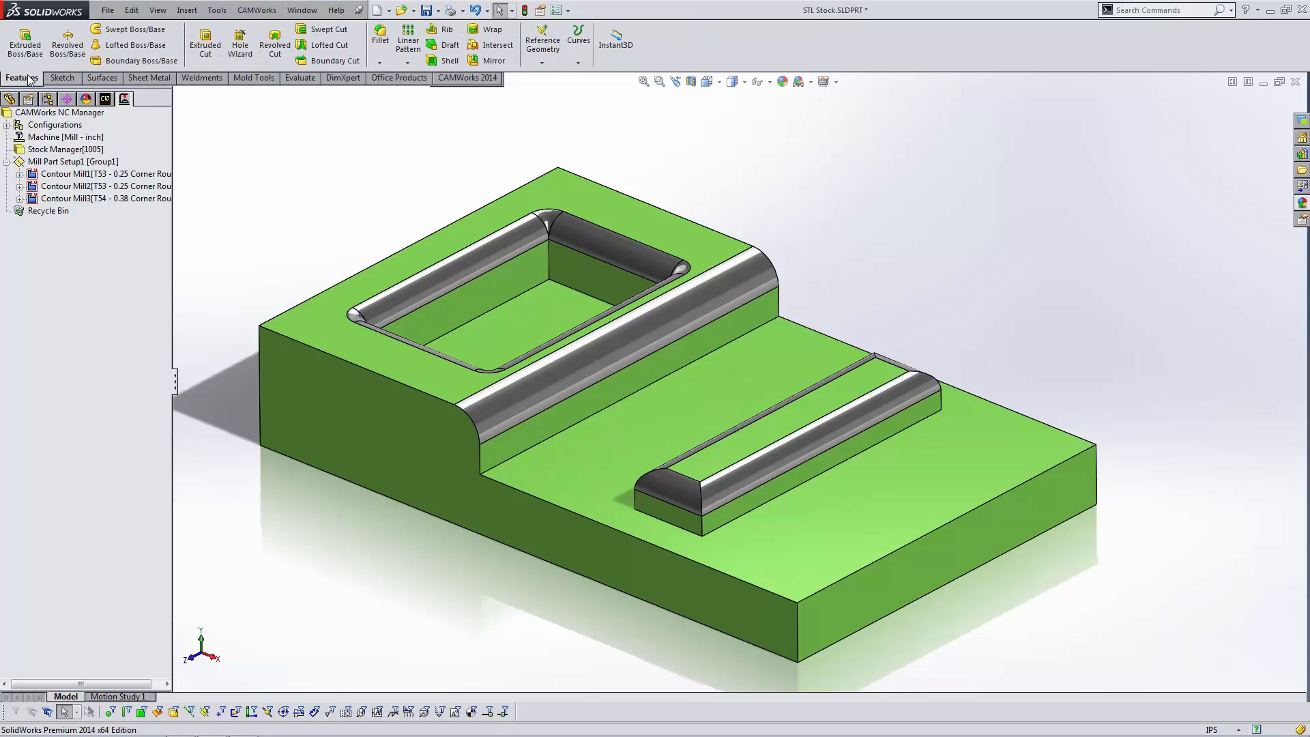